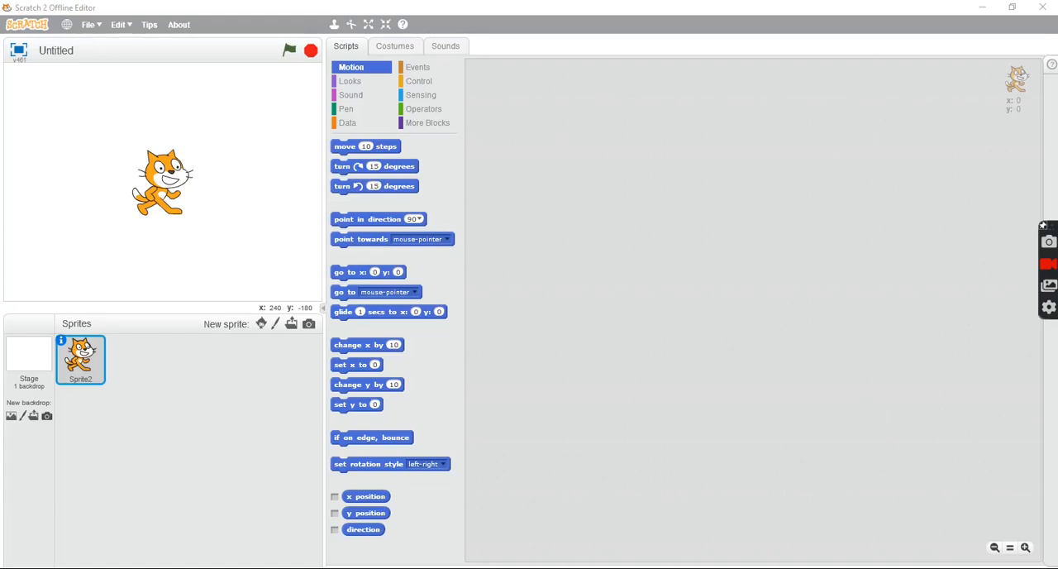
- Restore the Scratch 2 Offline Editor from full screen and minimize it to reveal Chrome
left_click(9, 8)
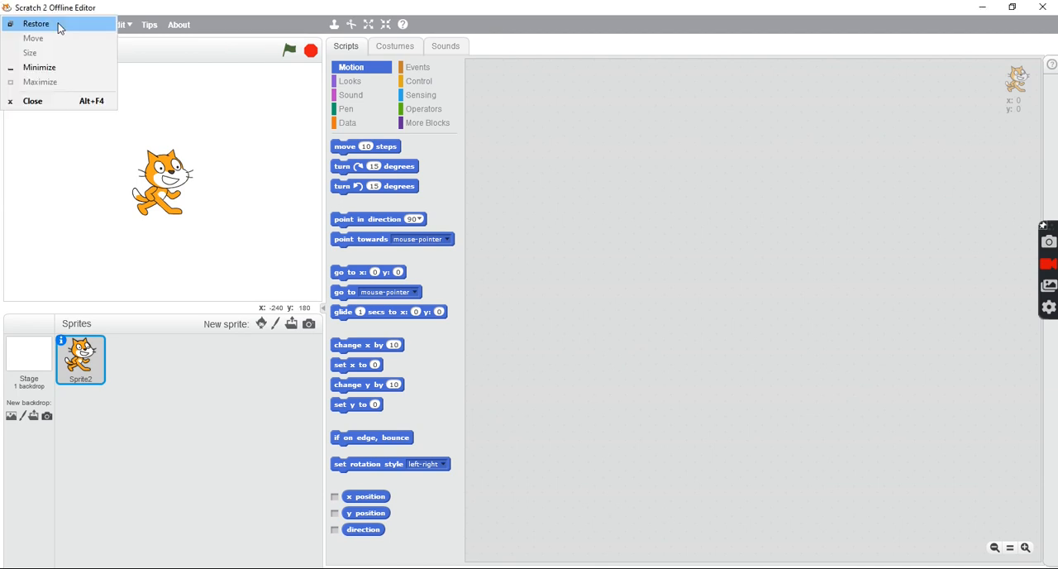
left_click(35, 23)
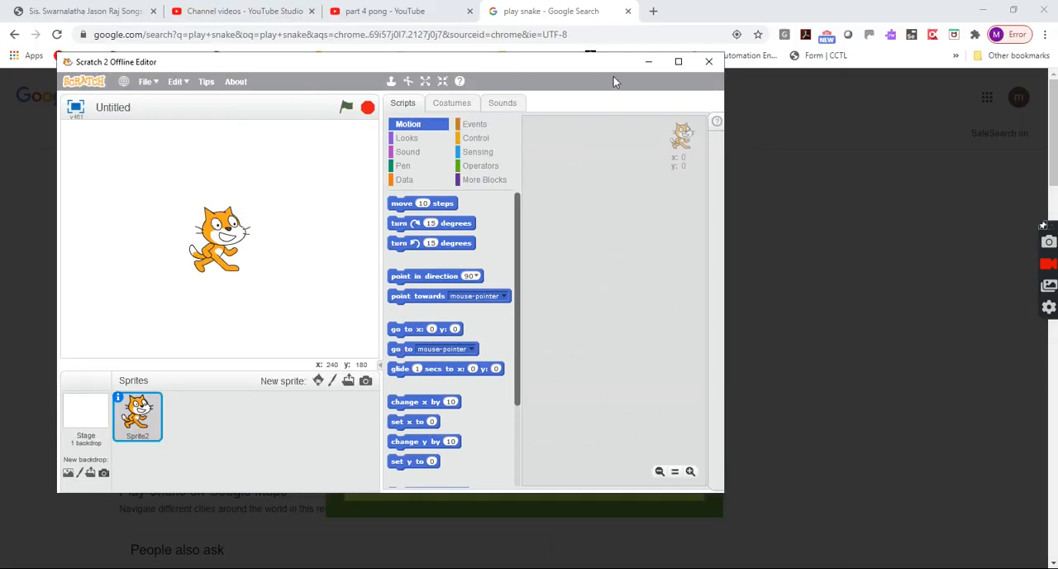
left_click(678, 61)
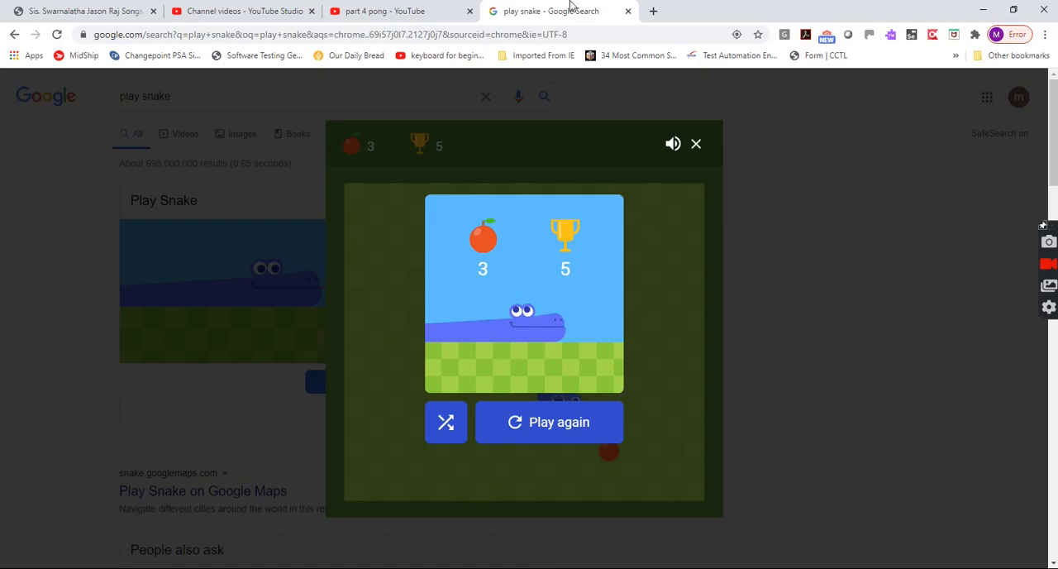
- Enter the scratchx.org address in a new Chrome tab, fixing a typo along the way
type("scrt")
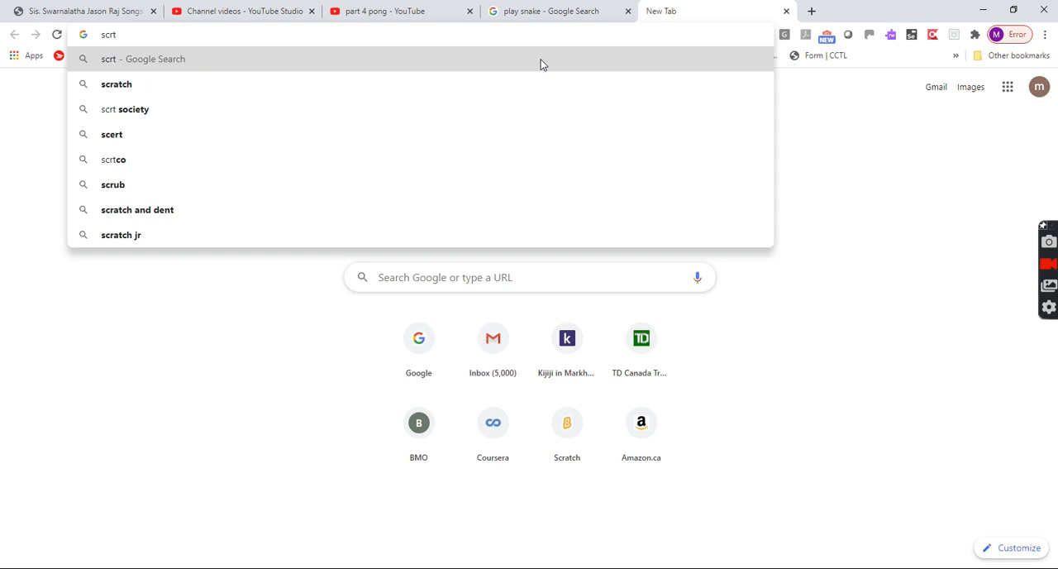
key("Backspace")
type("atchx.org/")
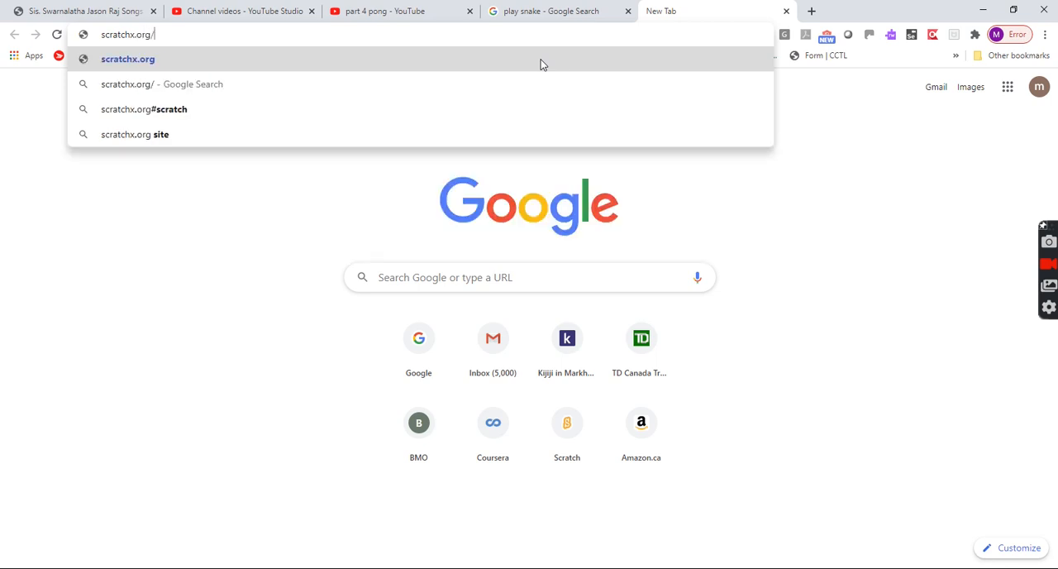
type("scratch")
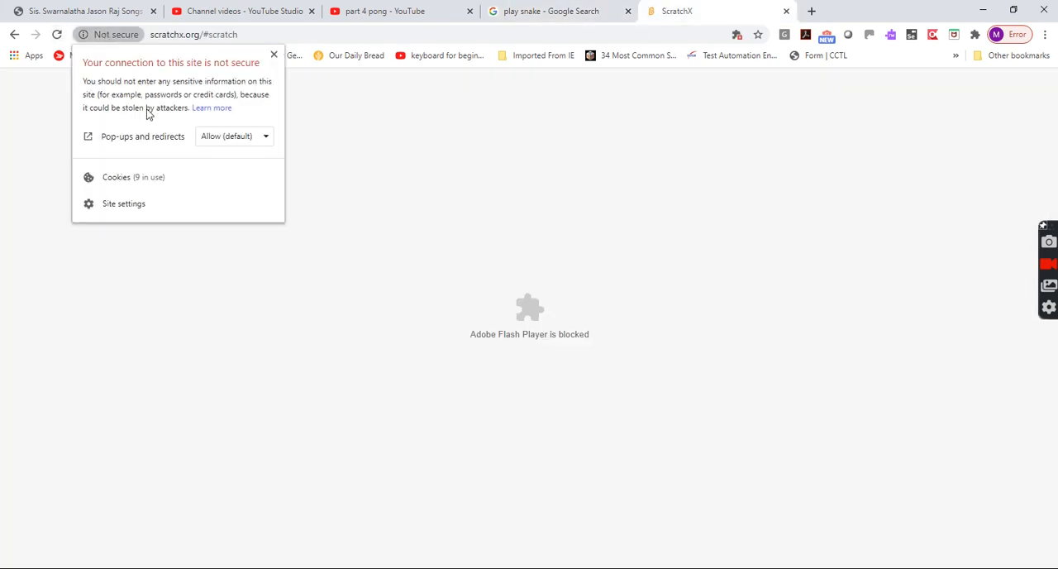
- Set Pop-ups and redirects to Allow for scratchx.org and reload the page
left_click(234, 136)
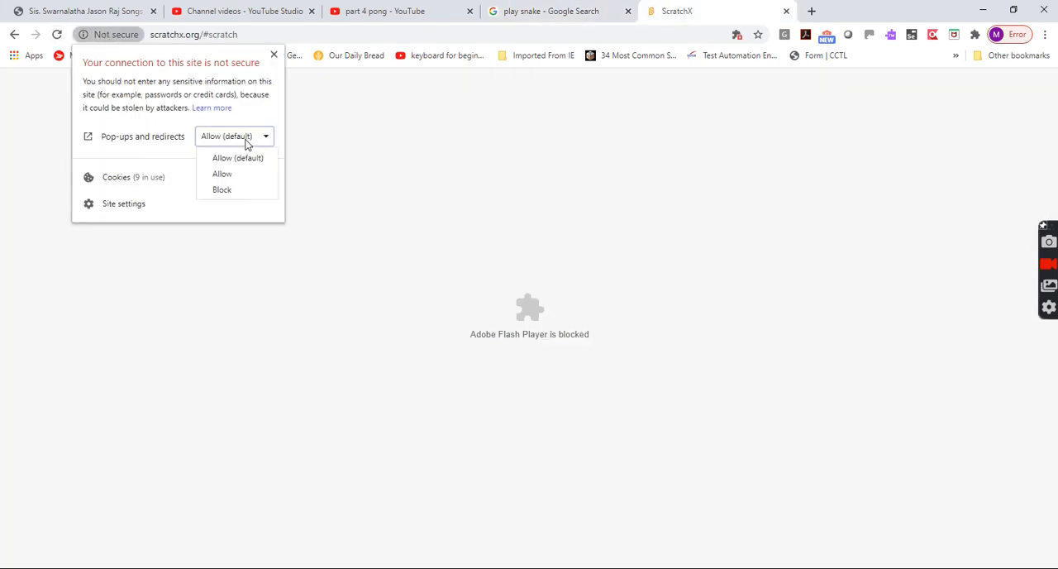
mouse_move(222, 173)
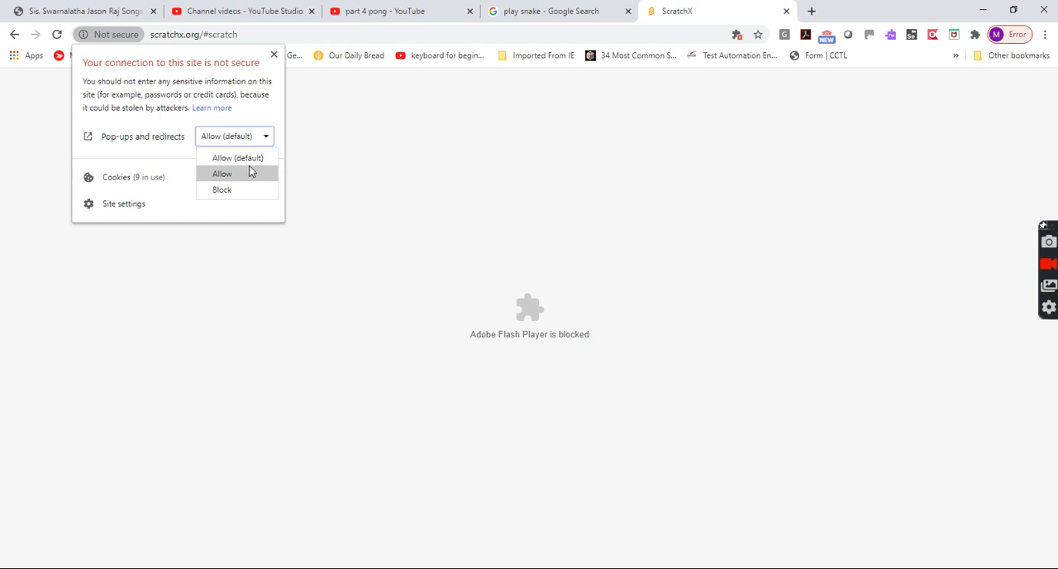
left_click(238, 158)
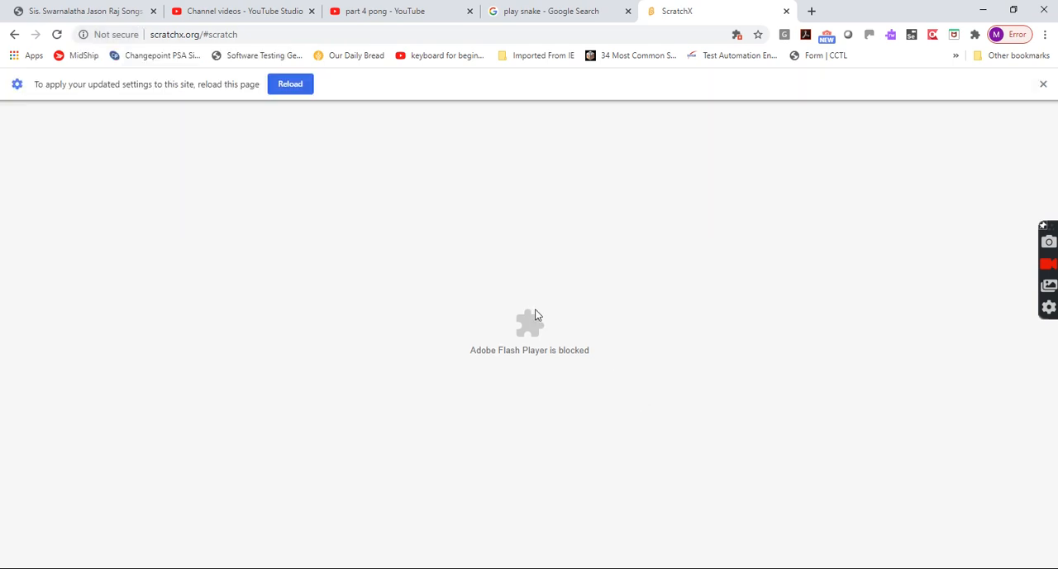
left_click(290, 84)
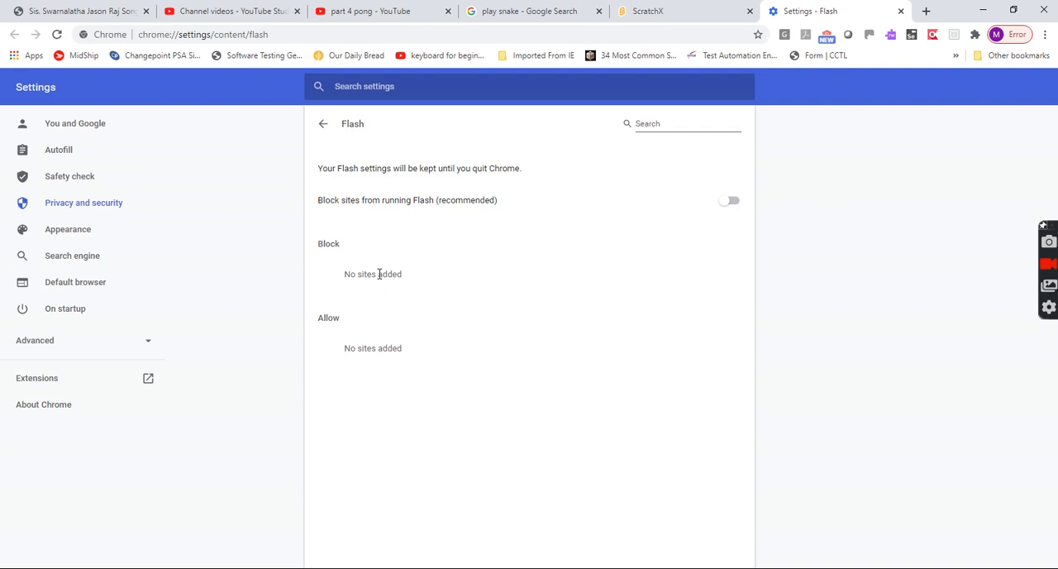
mouse_move(722, 203)
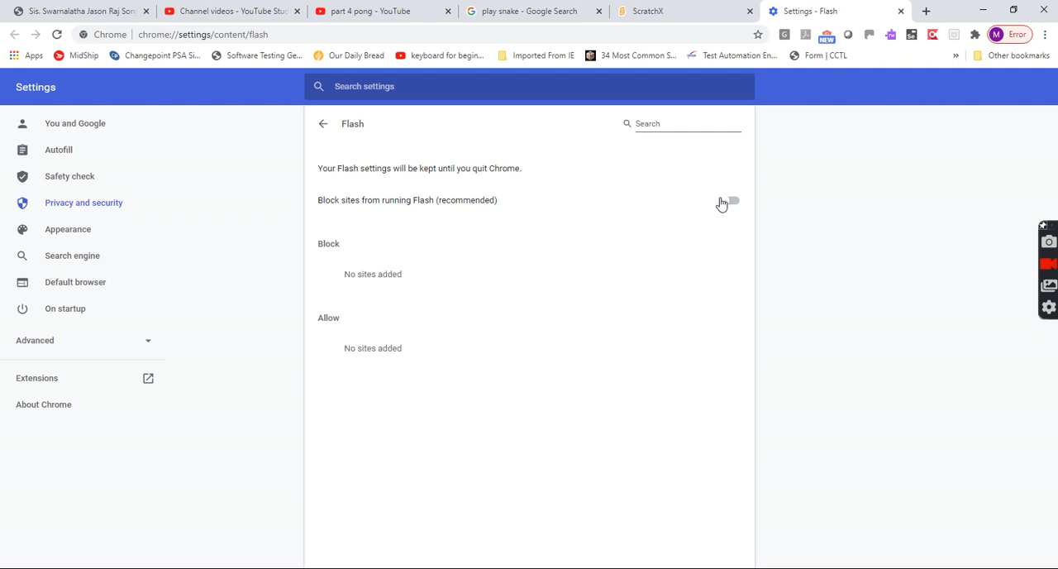
- Turn off the 'Block sites from running Flash' switch in Chrome's Flash settings
left_click(730, 200)
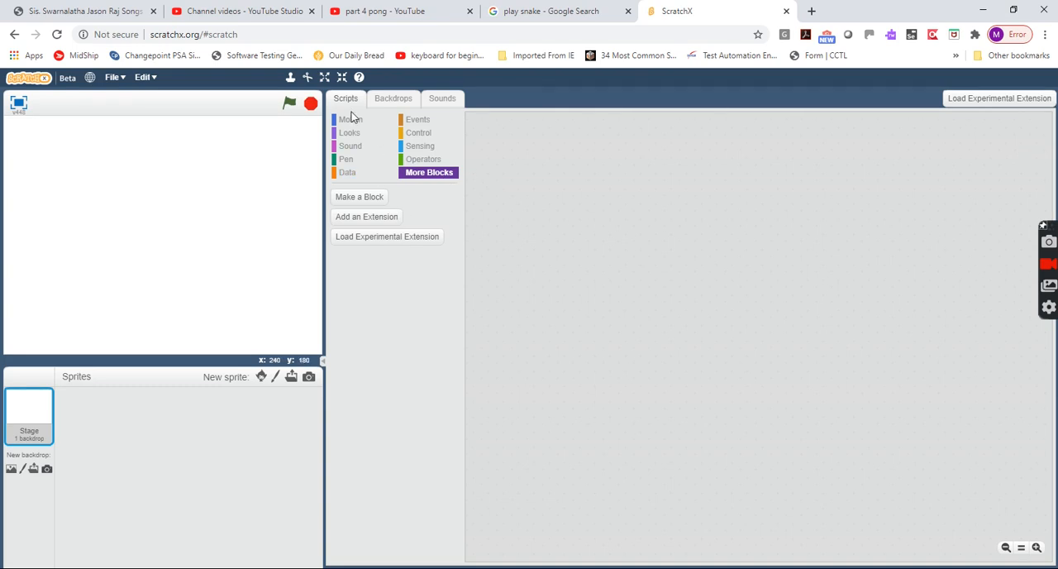
- Return to the ScratchX tab and paint a blank Sprite1 with costume1 open
left_click(351, 118)
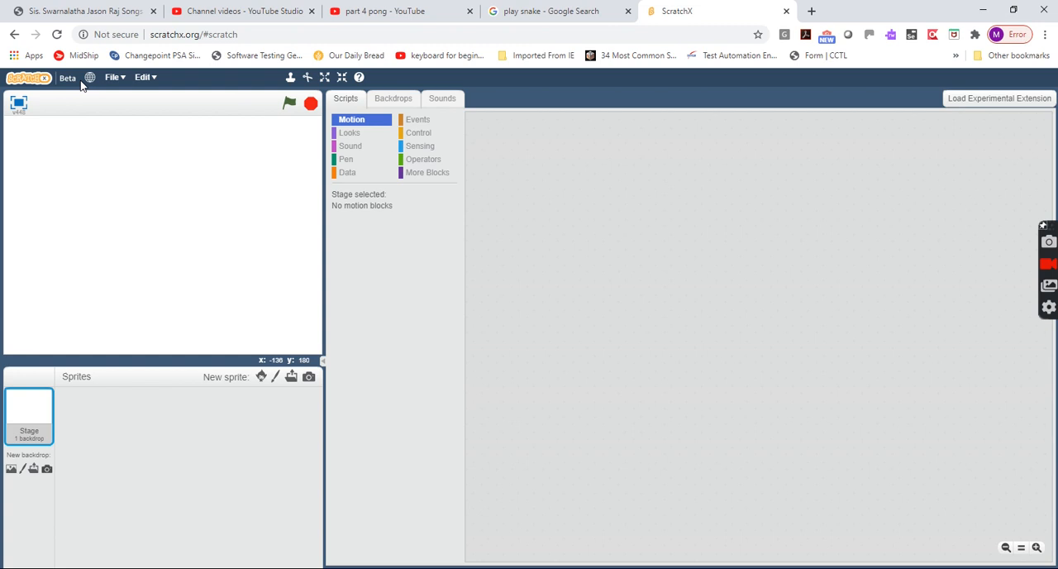
left_click(111, 77)
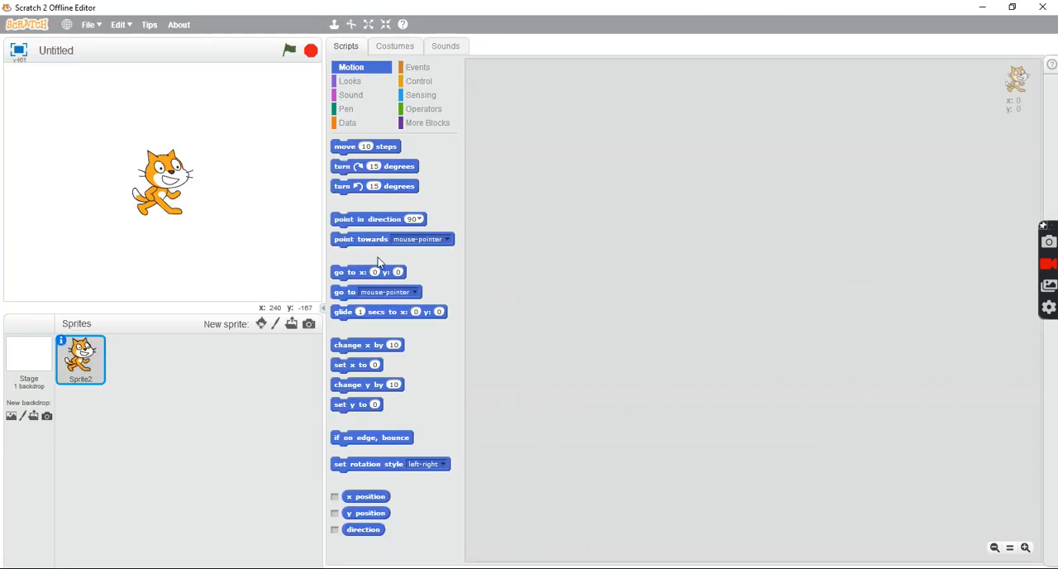
key("alt+tab")
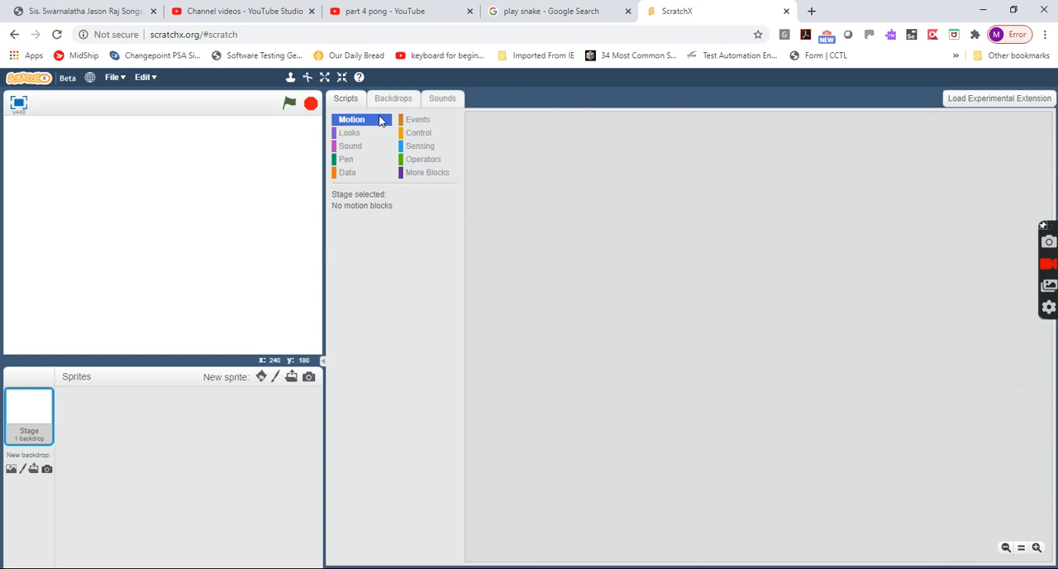
mouse_move(275, 376)
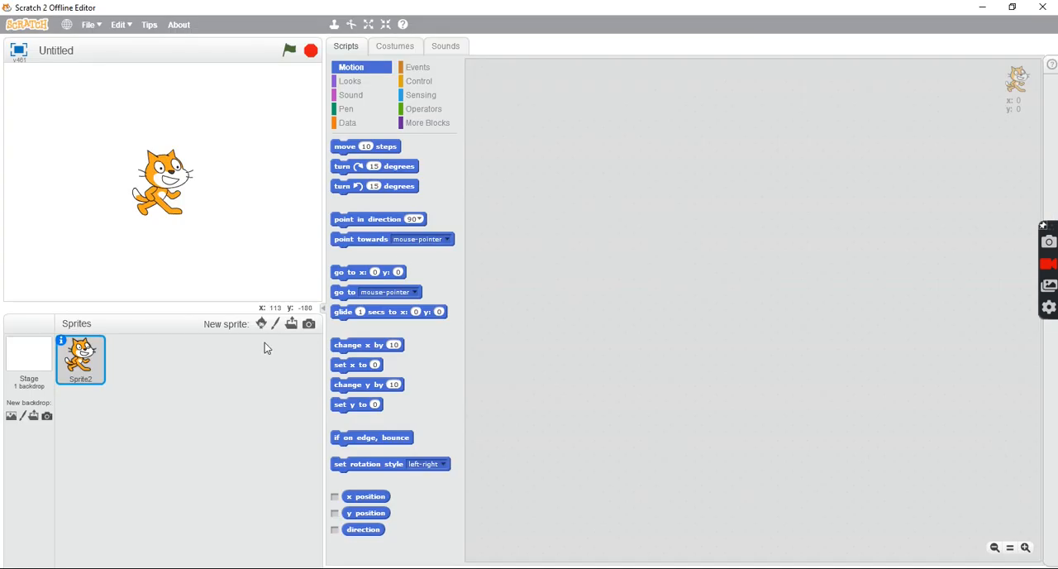
left_click(260, 323)
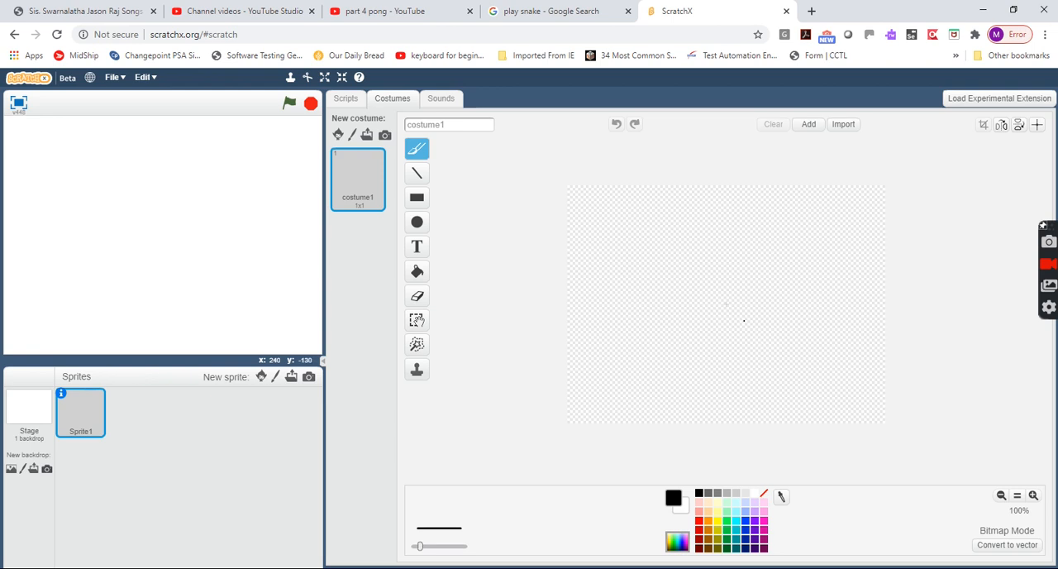
- Drag a forever loop into the scripts and draw a black squiggle costume for Sprite2
left_click(346, 98)
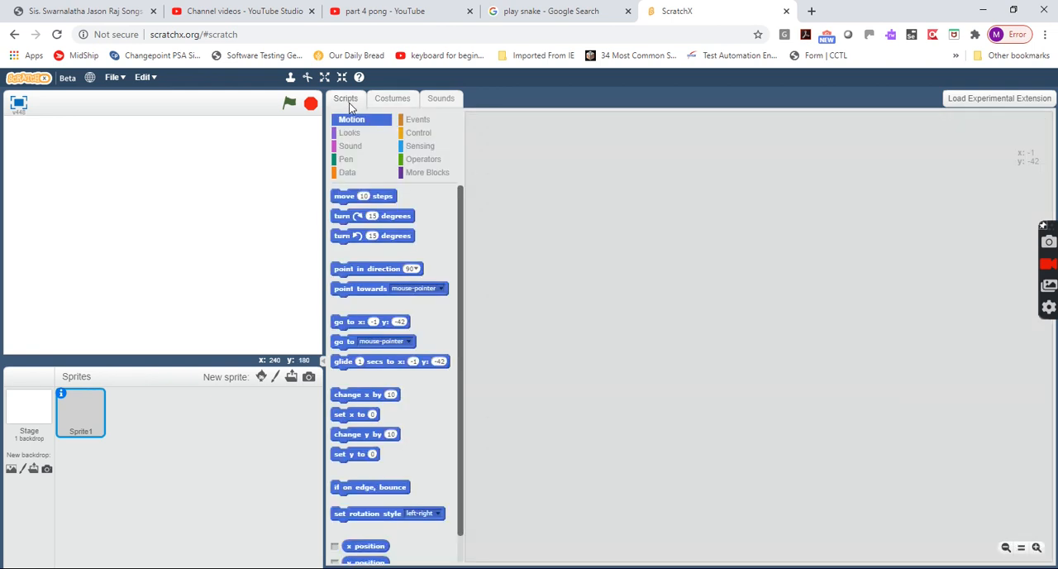
mouse_move(370, 118)
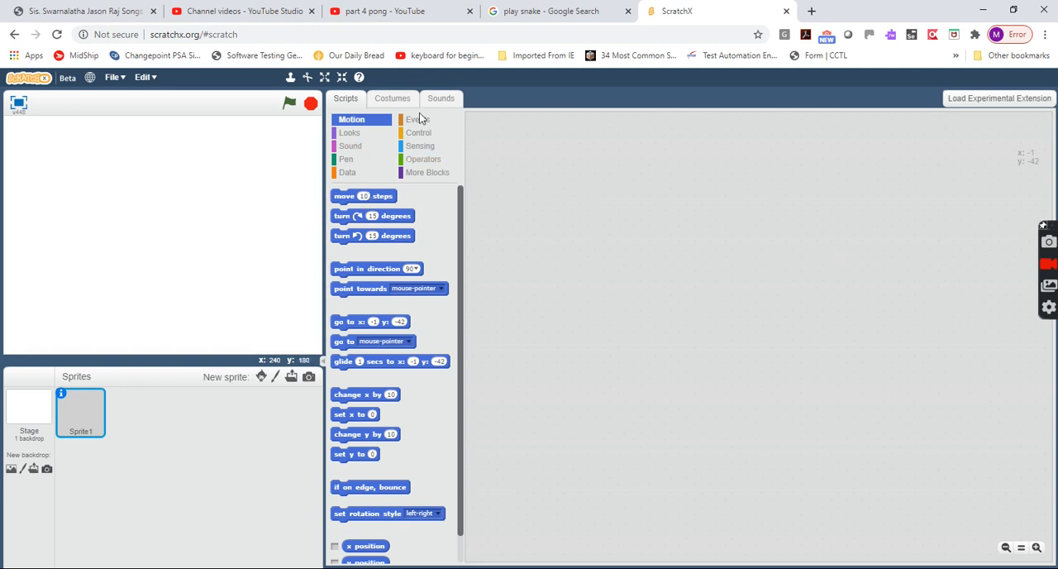
left_click(418, 118)
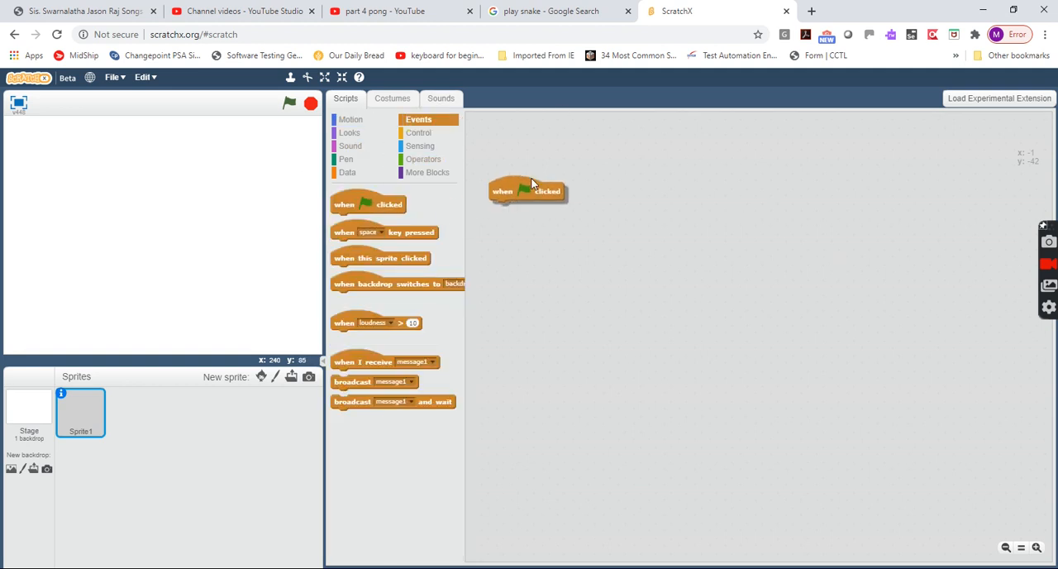
left_click(419, 132)
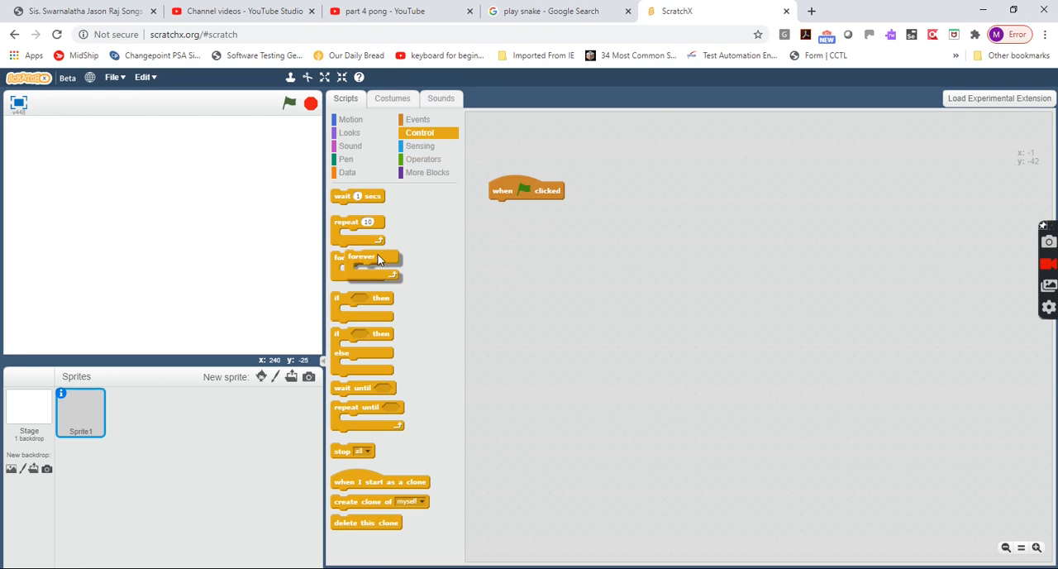
left_click_drag(364, 257, 516, 207)
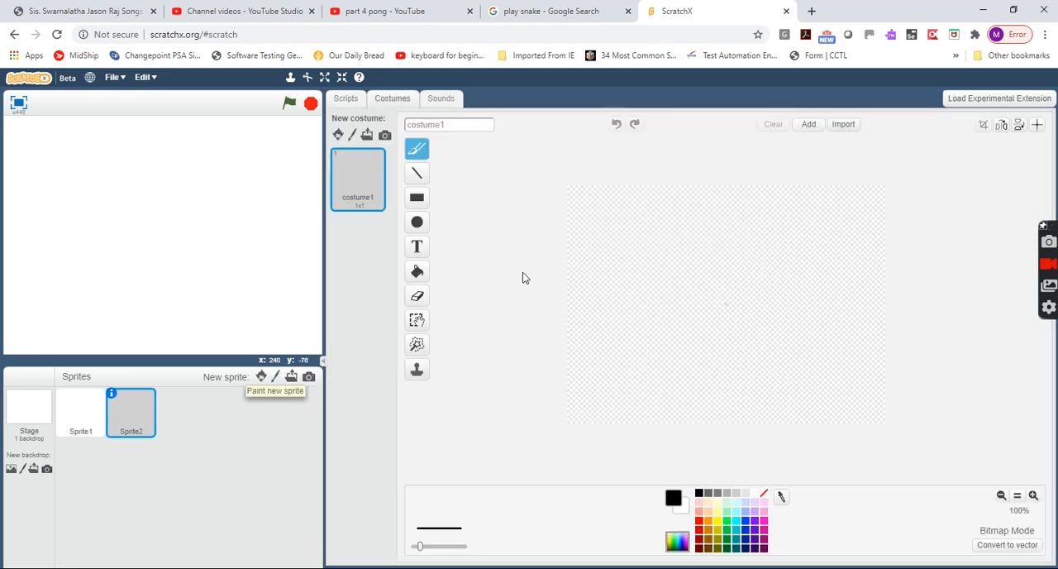
left_click_drag(661, 281, 822, 318)
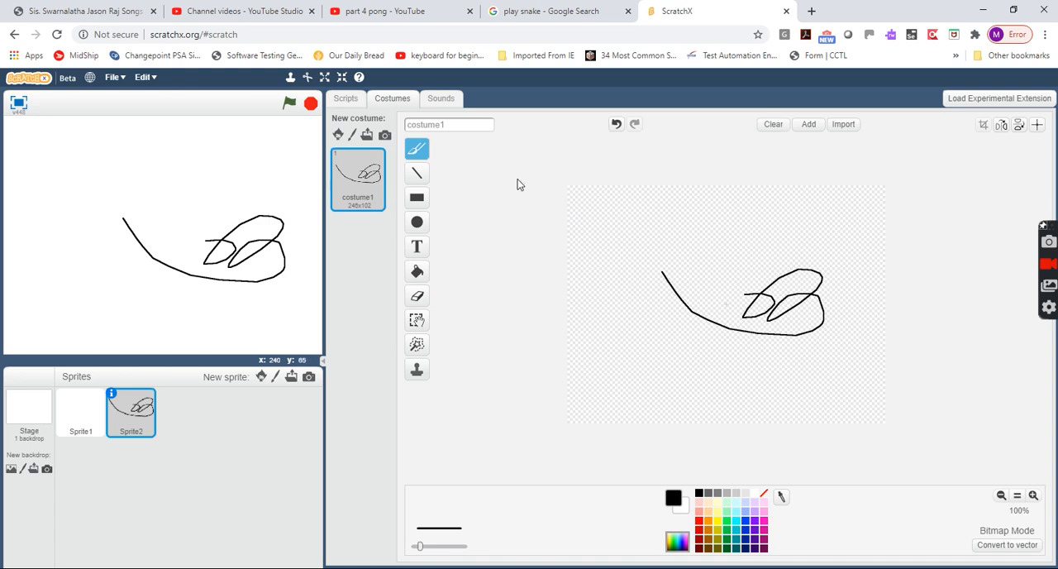
left_click(346, 97)
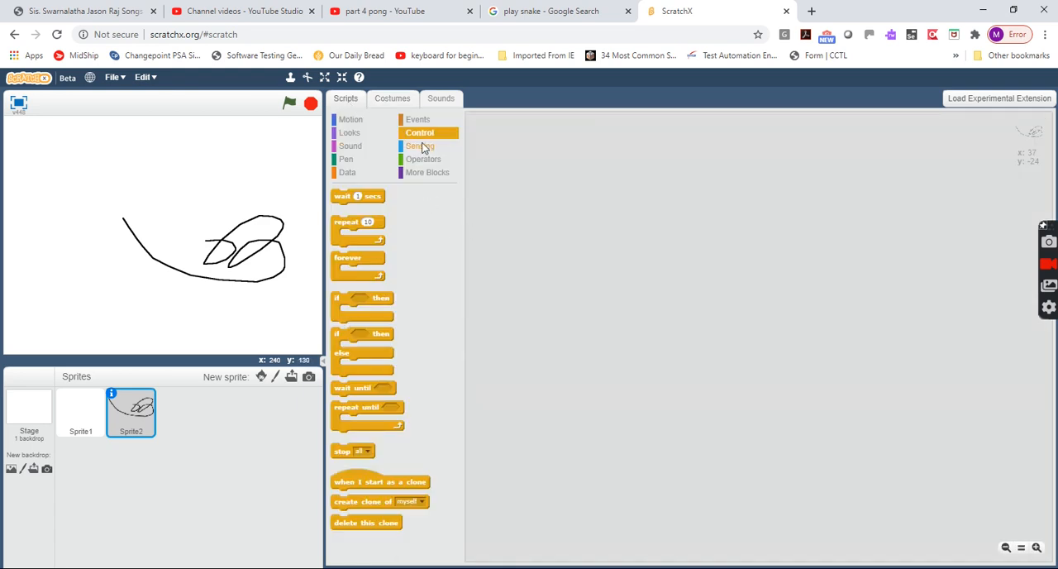
- Attach a forever loop under 'when flag clicked' and run the move-10-steps script with the green flag
left_click(418, 118)
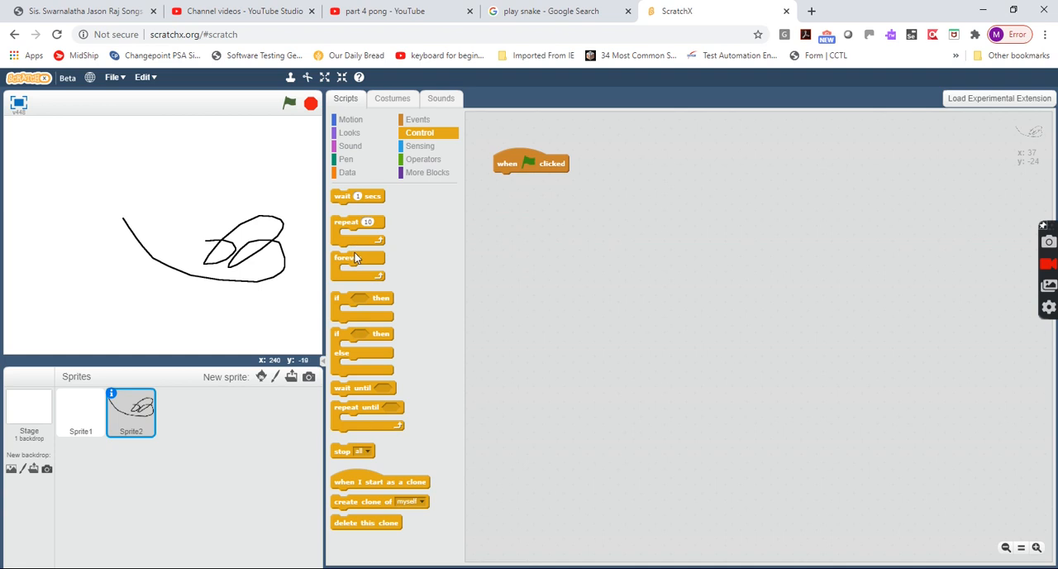
left_click_drag(357, 257, 510, 179)
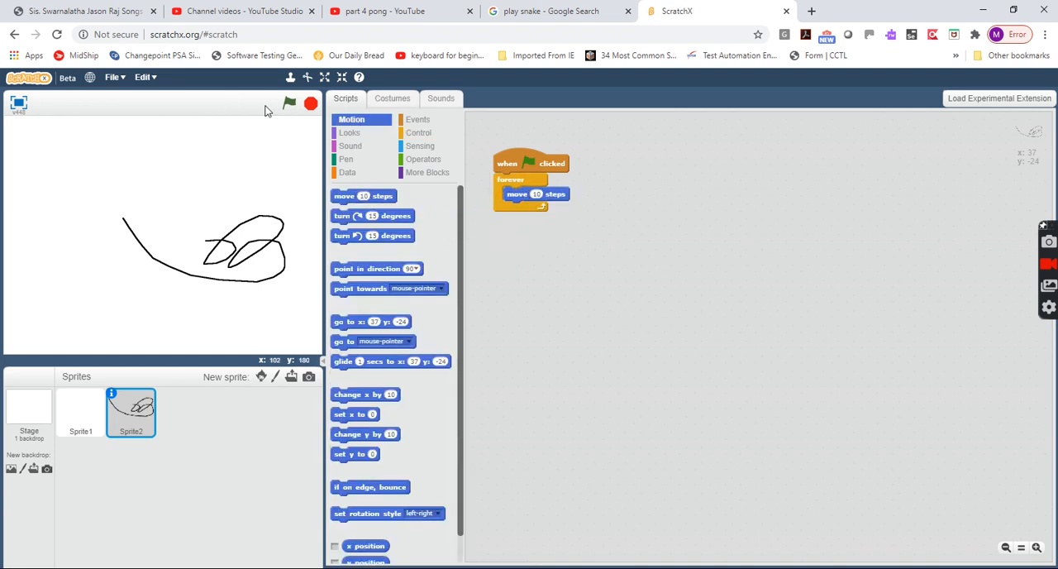
left_click(289, 102)
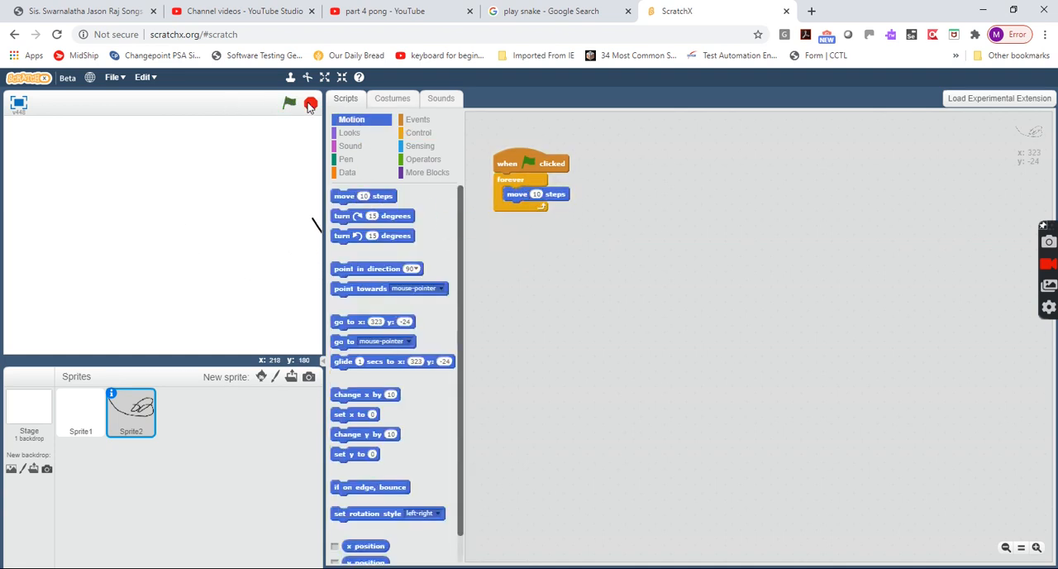